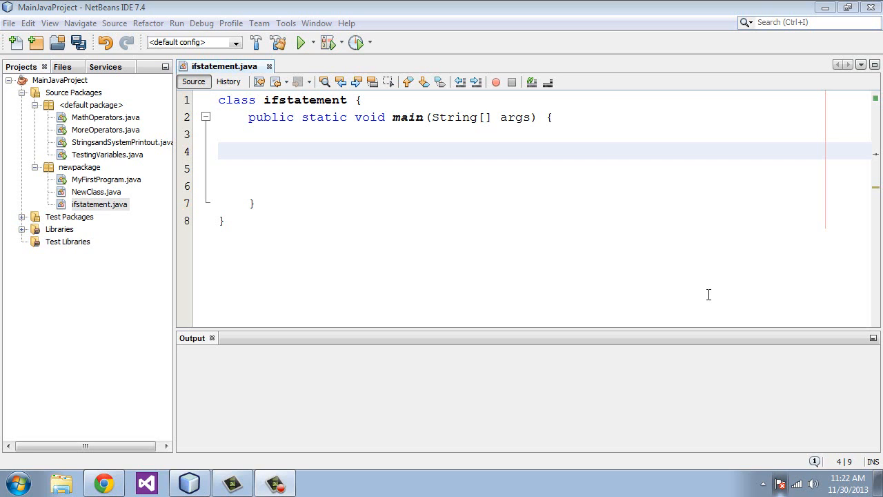
mouse_move(497, 242)
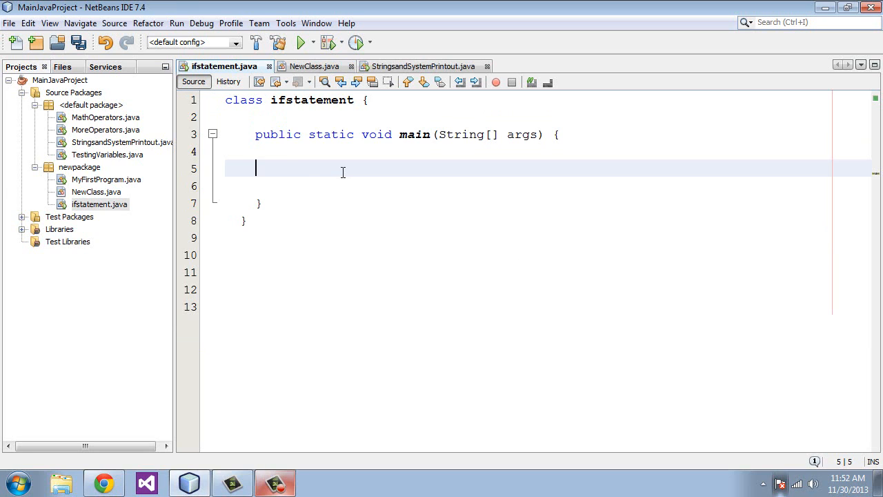
- Declare int touchdown = 6; inside main
type("int tou")
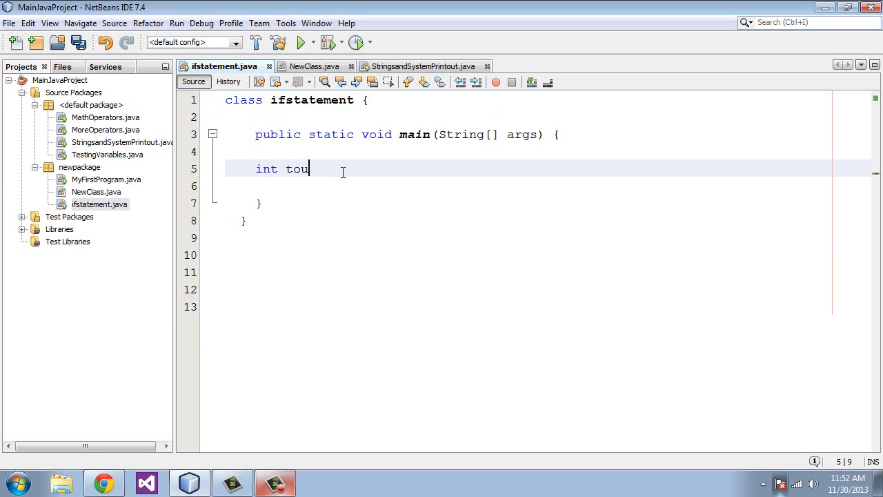
type("chdown")
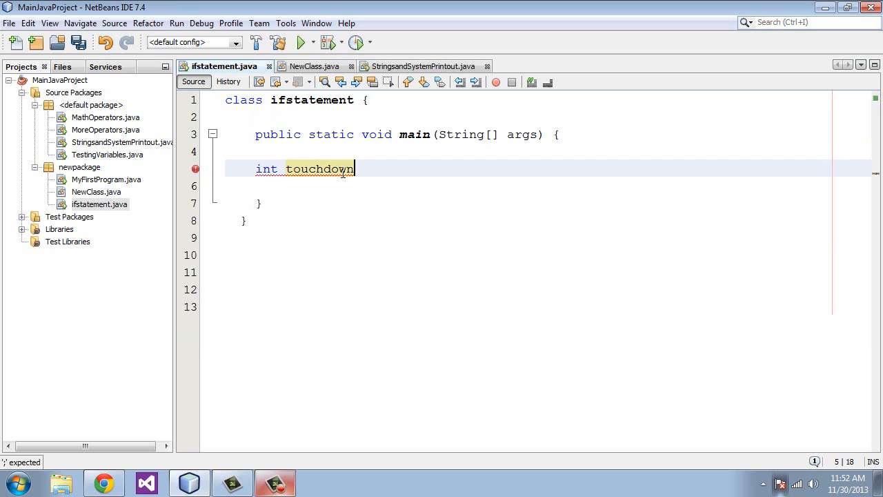
type("=")
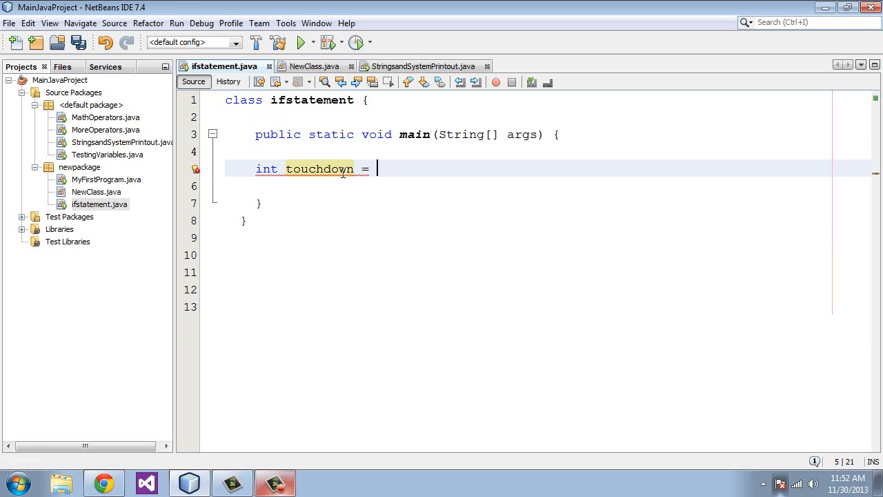
type("6;")
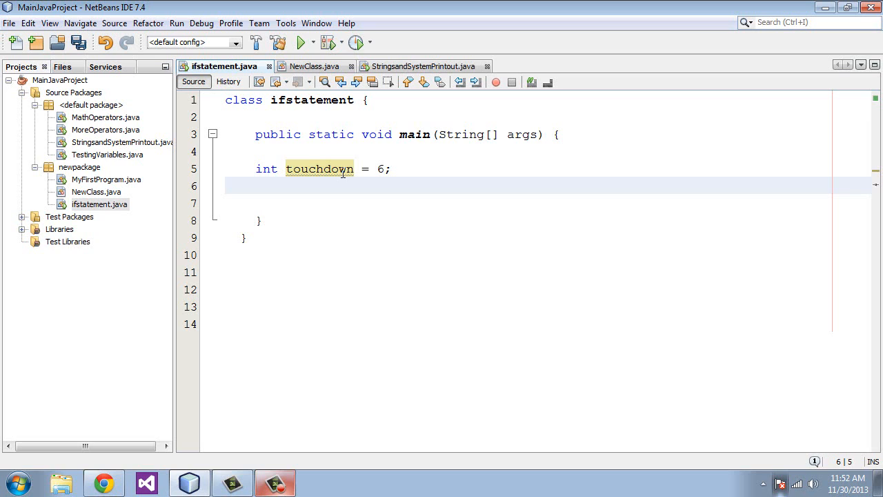
- Add the condition if (touchdown == 6) on the next line, ending with a semicolon
type("if")
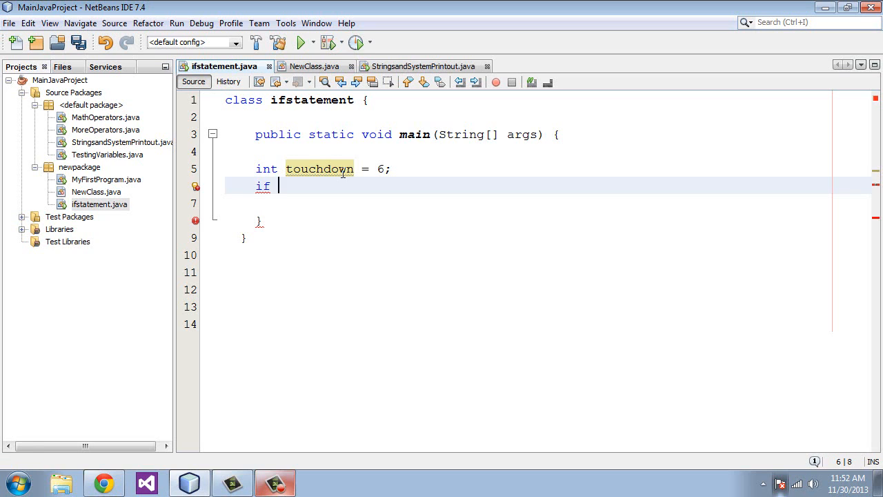
type("()")
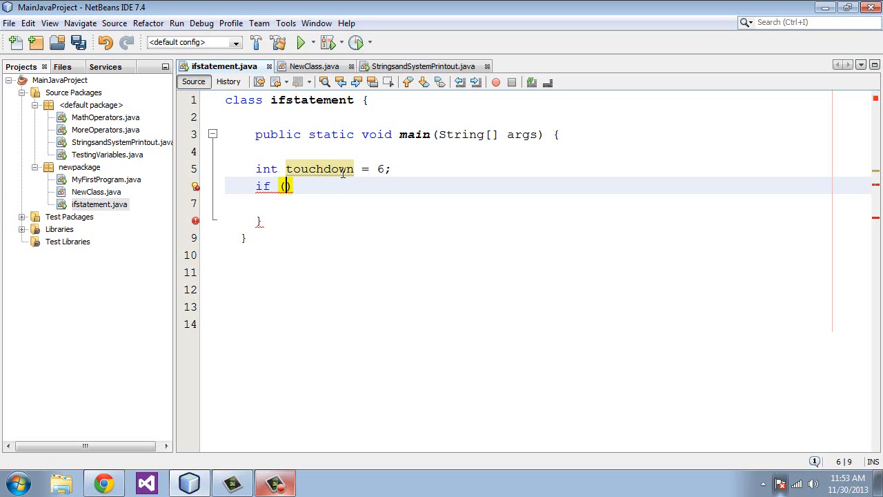
type("touchdown")
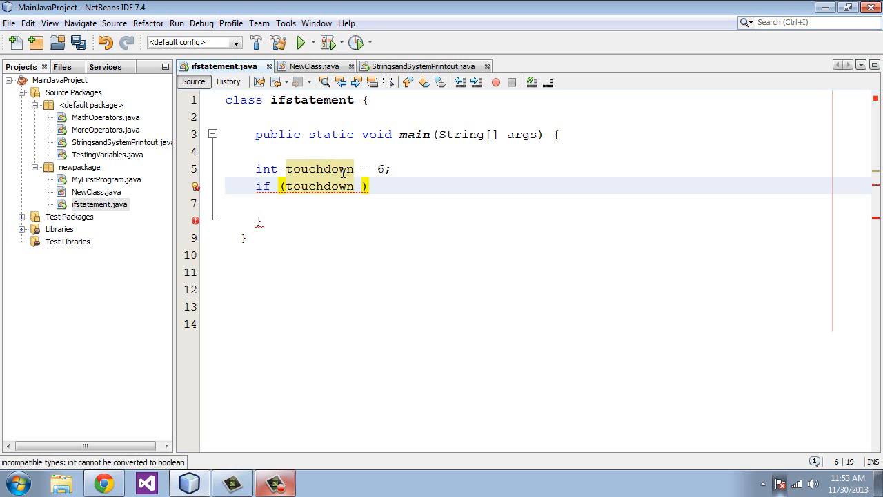
type("==")
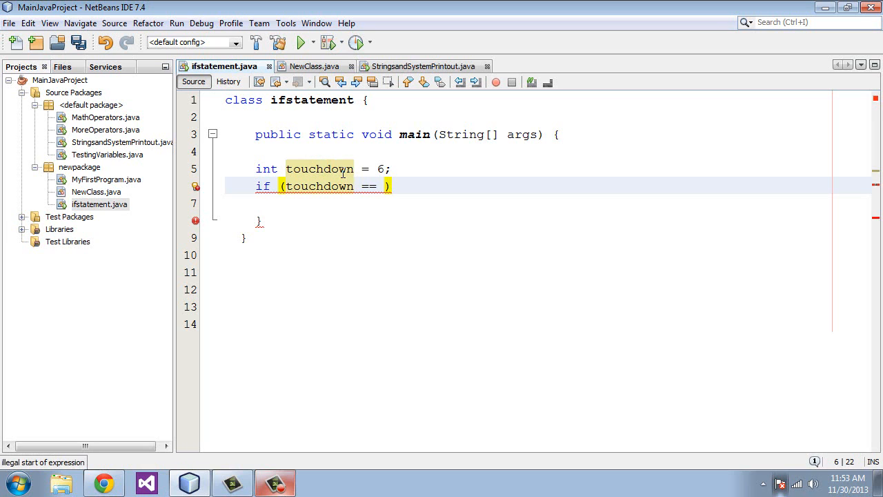
type("6")
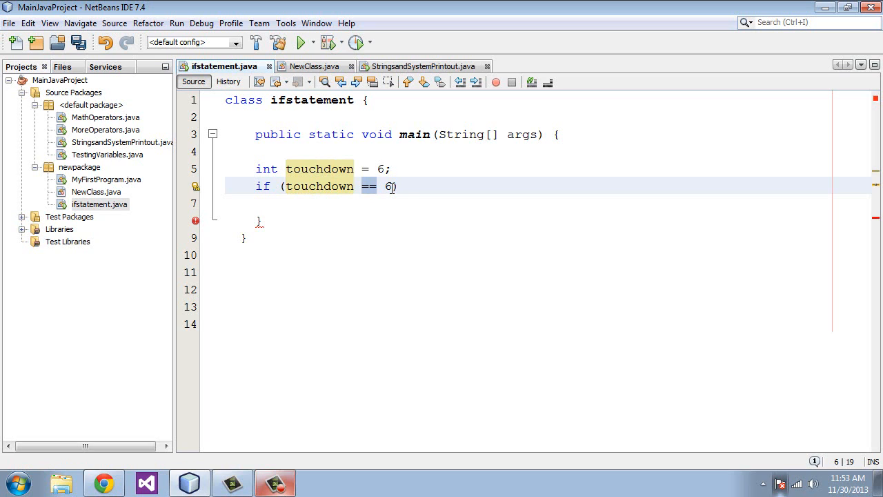
type(";")
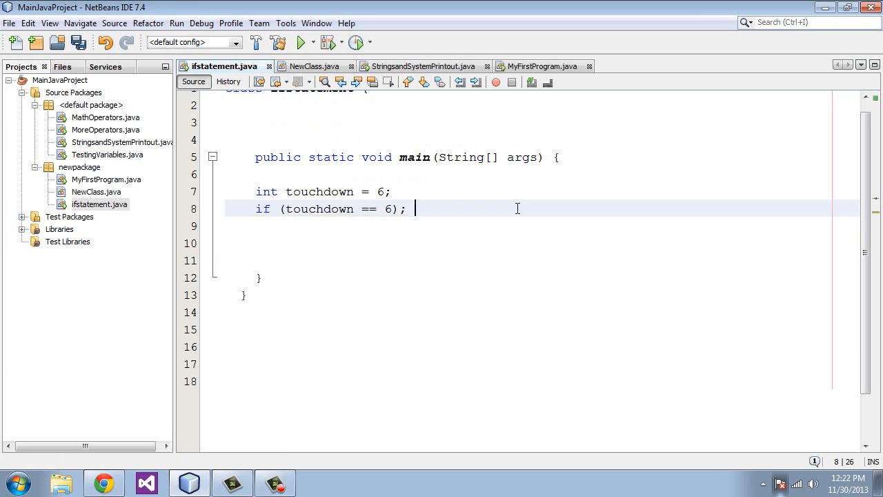
- Give the if block a System.out.print printing "A touchdown was scored"
type("{")
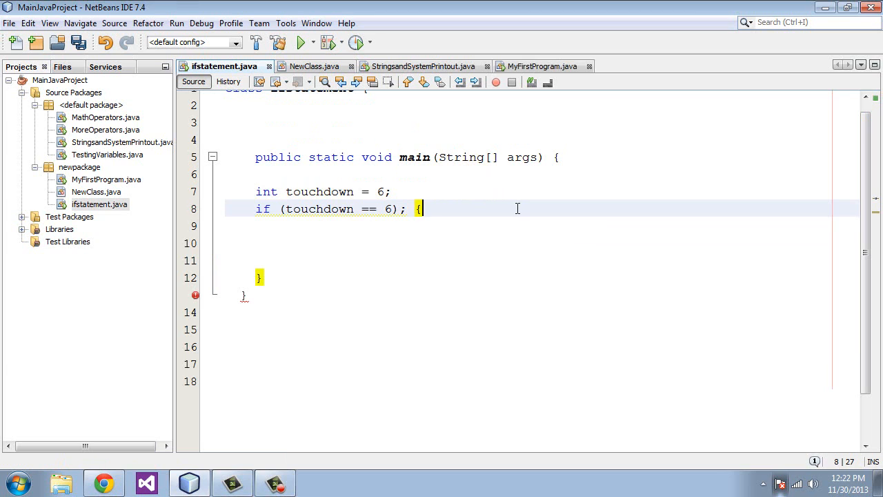
key("Return")
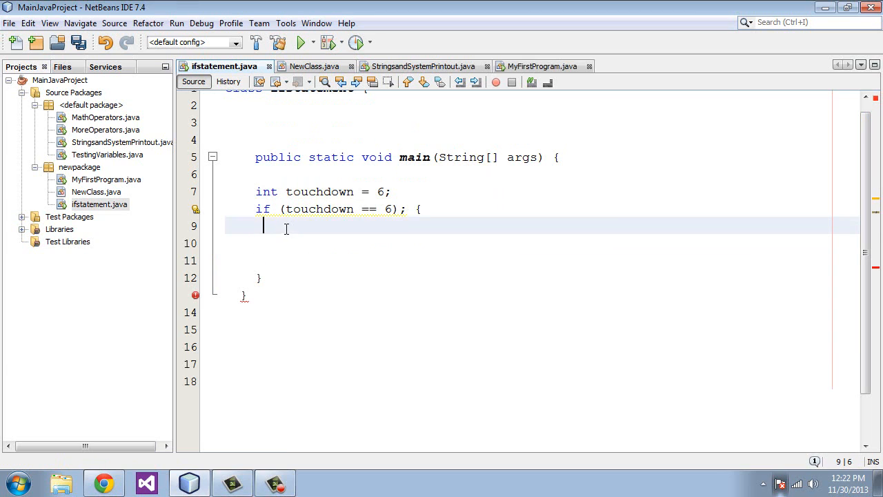
type("System.out.print (\"This is my first program\");")
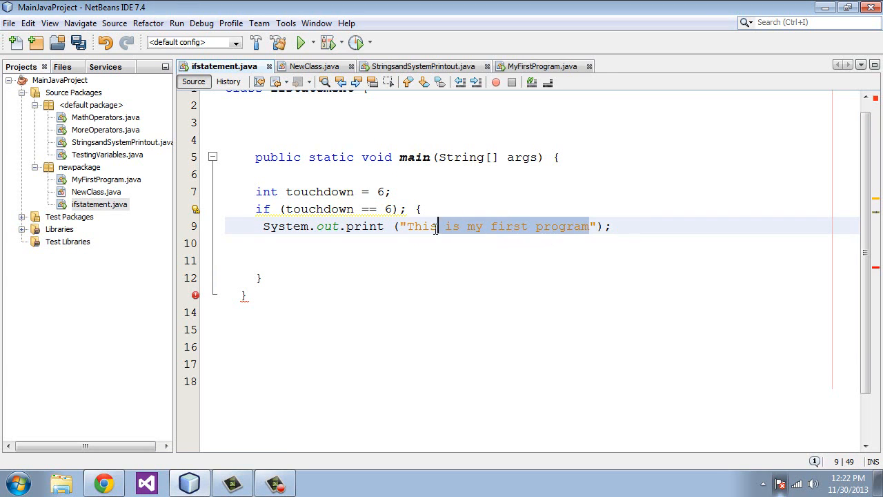
type("A")
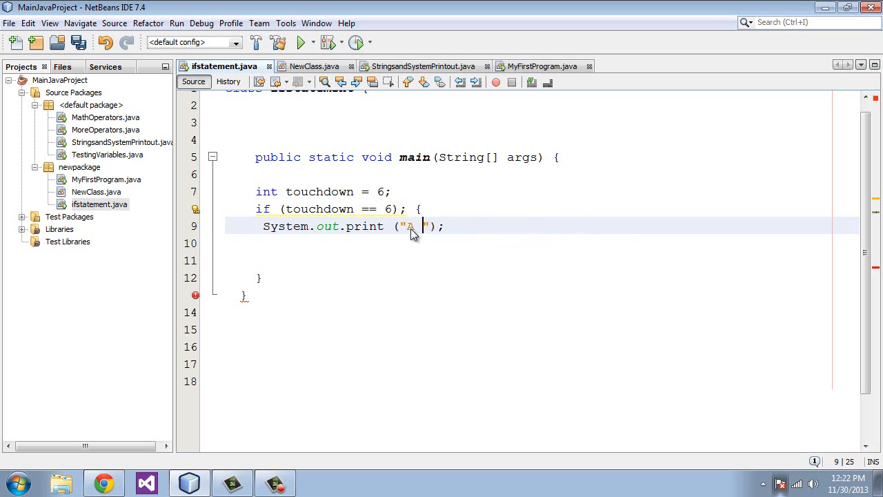
type("t")
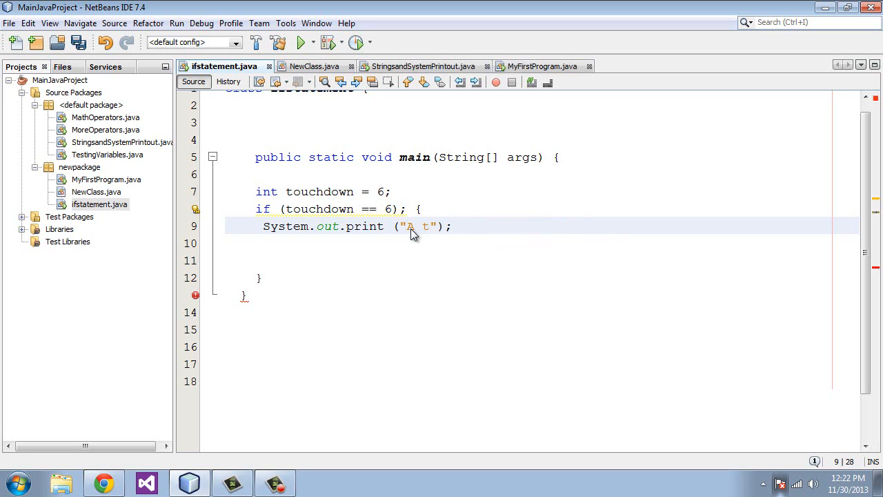
type("ouchdown w")
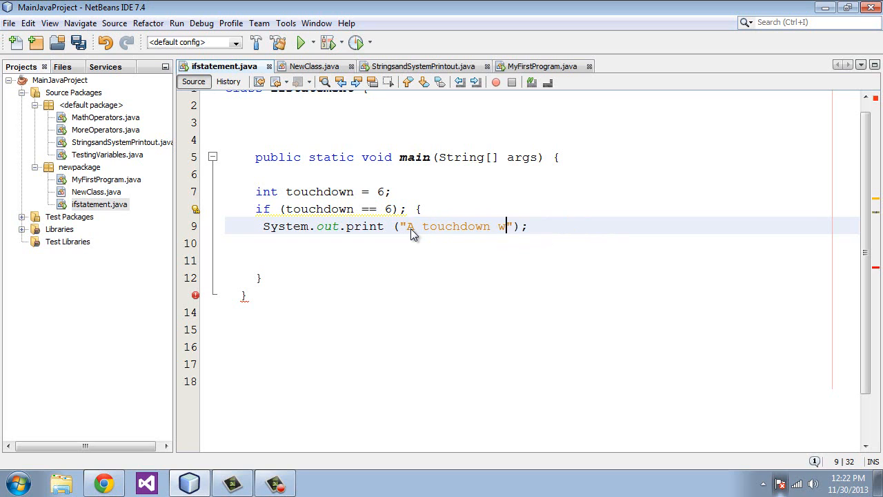
type("as scored")
left_click(541, 243)
type("}")
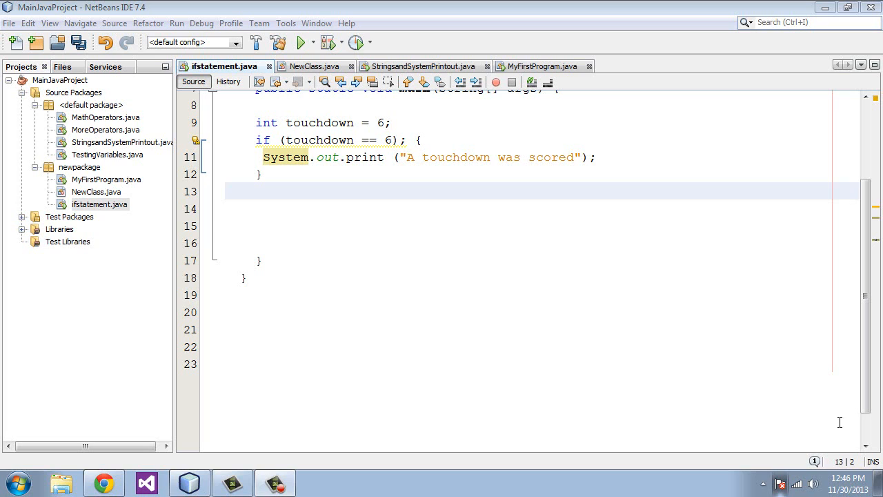
- Add an else block printing "A touchdown was scored"
left_click(281, 196)
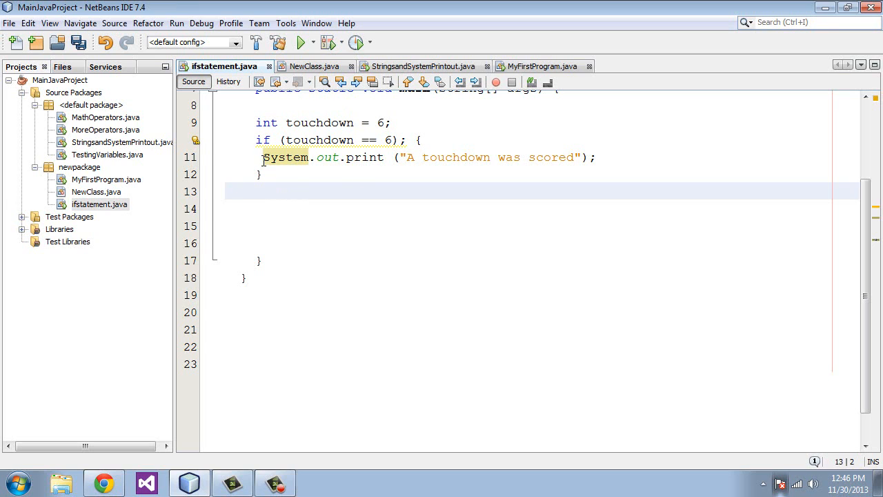
mouse_move(301, 199)
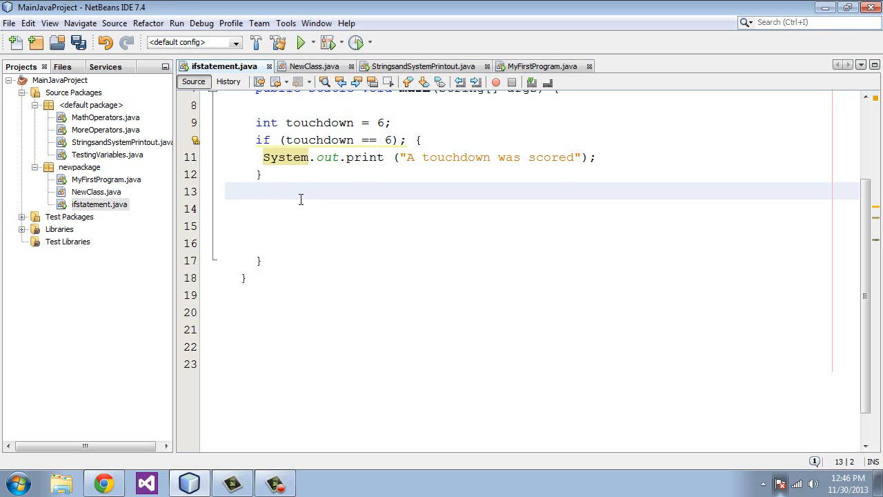
type("else")
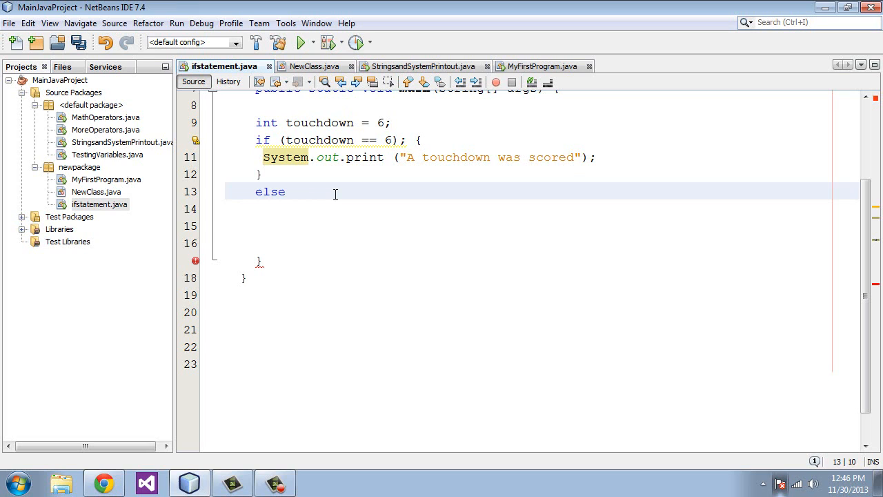
type("{")
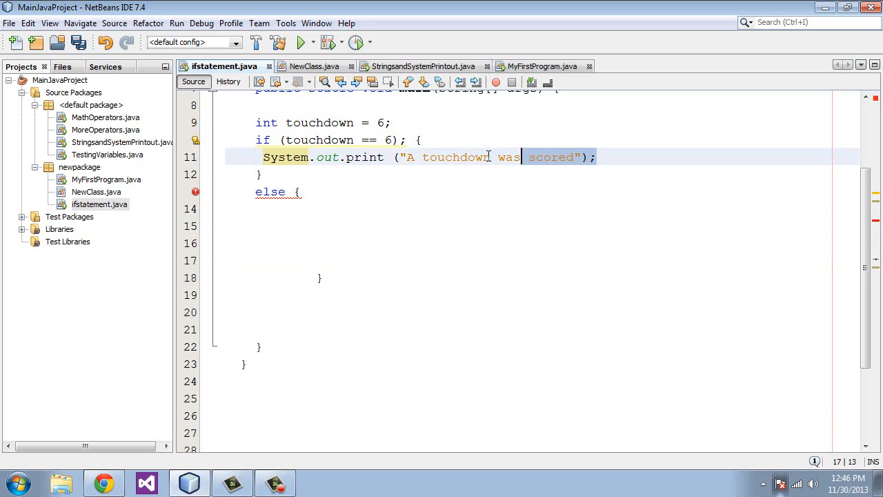
left_click(265, 157)
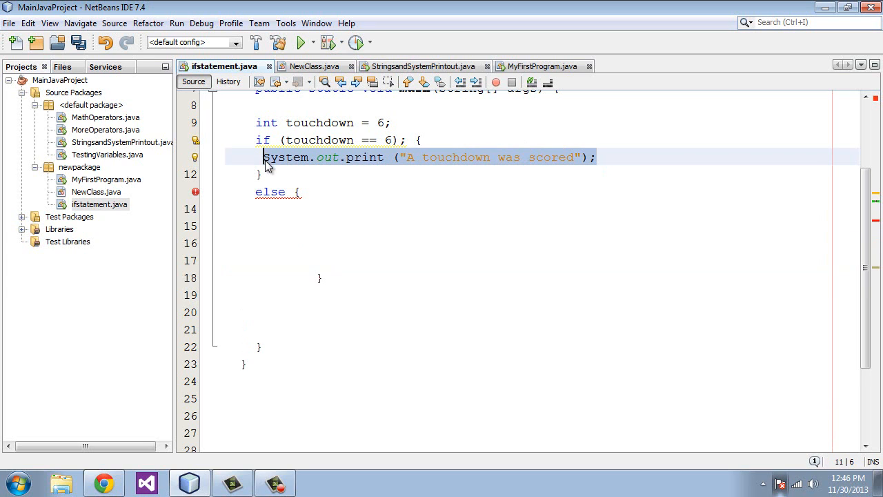
type("System.out.print (\"A touchdown was scored\");")
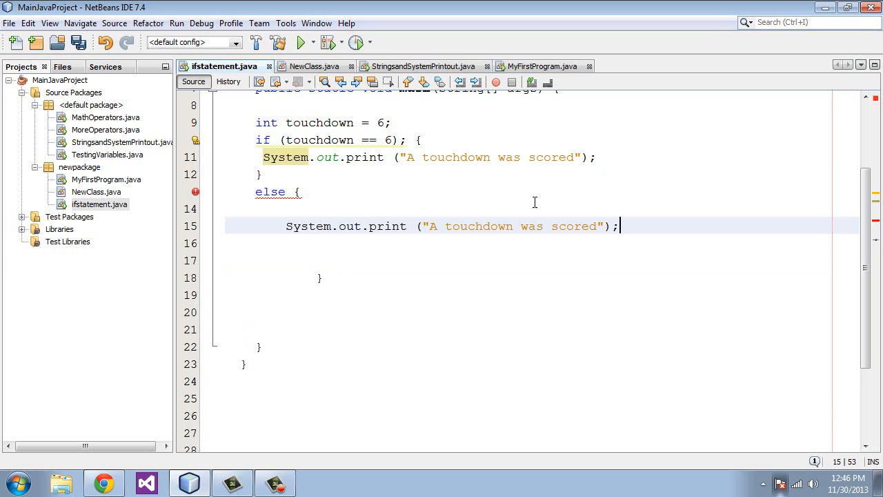
- Change the else message to "A touchdown was not scored"
left_click(545, 226)
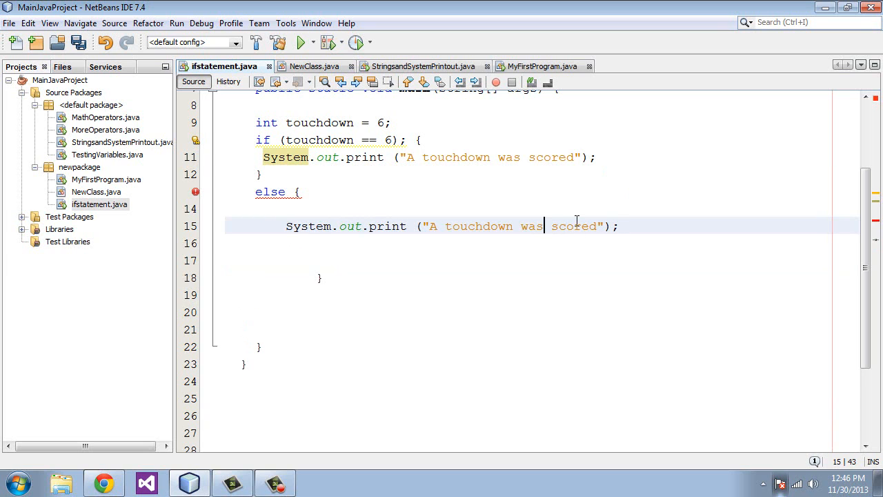
type("not")
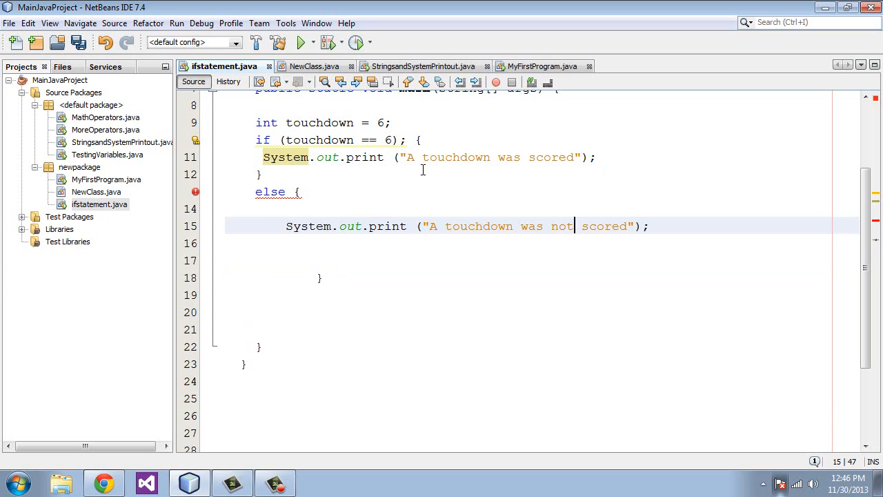
mouse_move(273, 192)
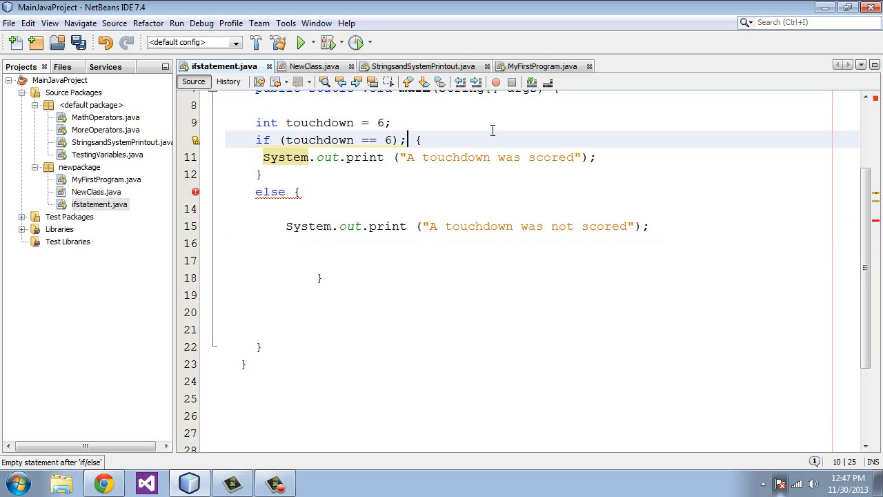
- Delete the stray semicolon after if (touchdown == 6) and check the else block's braces
key("Backspace")
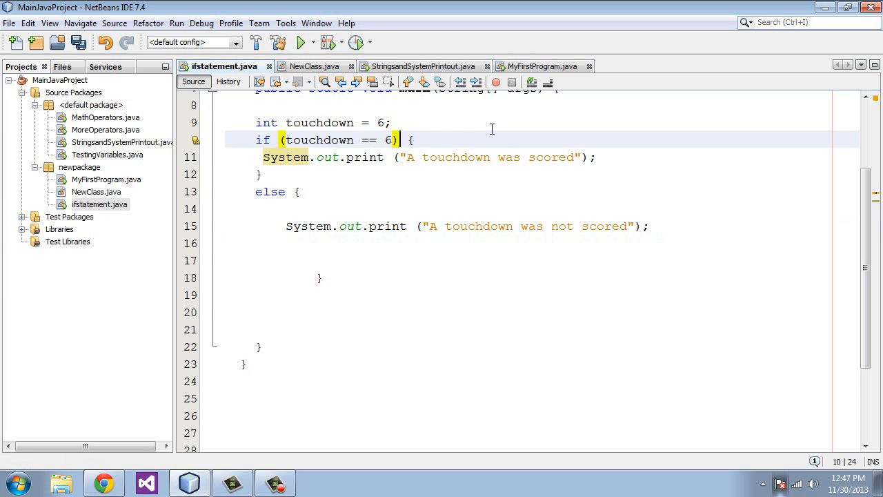
left_click(301, 190)
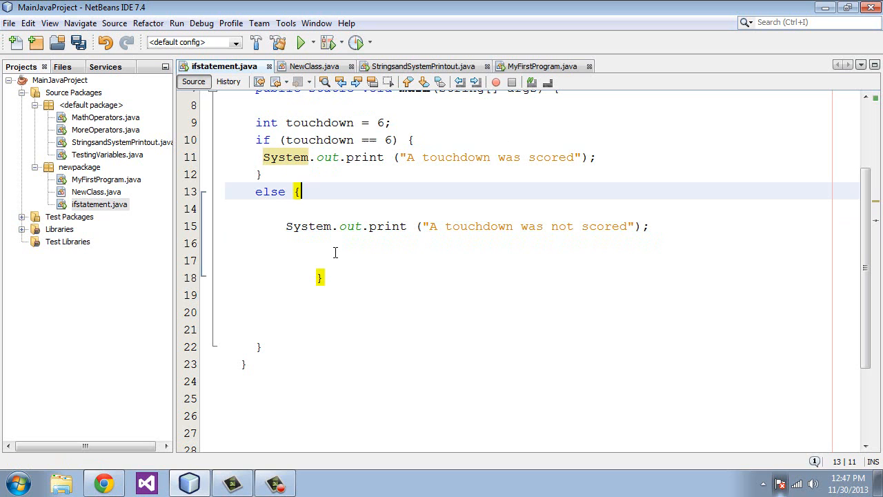
scroll("up", 3)
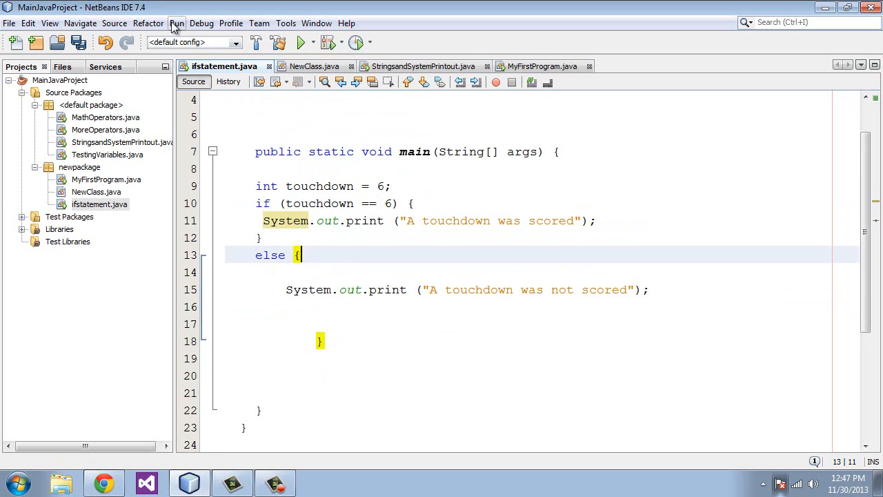
mouse_move(387, 202)
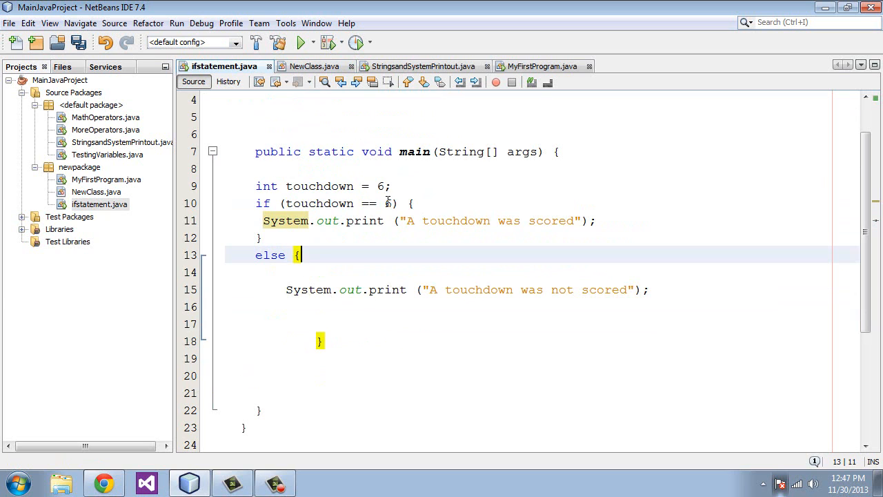
- Run the project to print "A touchdown was scored" with a successful build
left_click(177, 22)
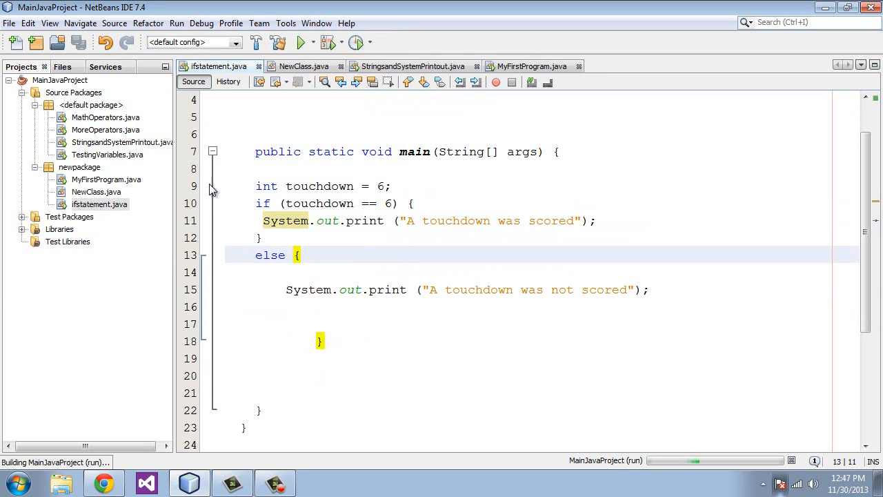
left_click(301, 43)
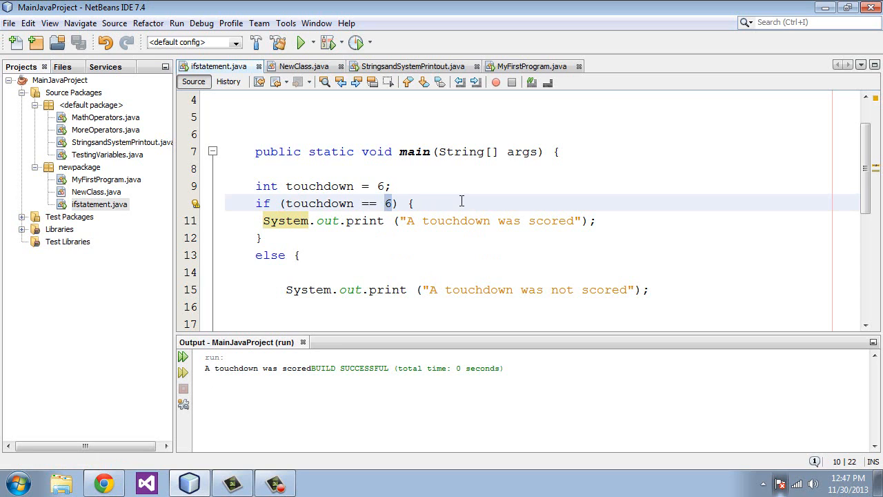
- Compare touchdown with 3 and rerun to print "A touchdown was not scored"
type("3")
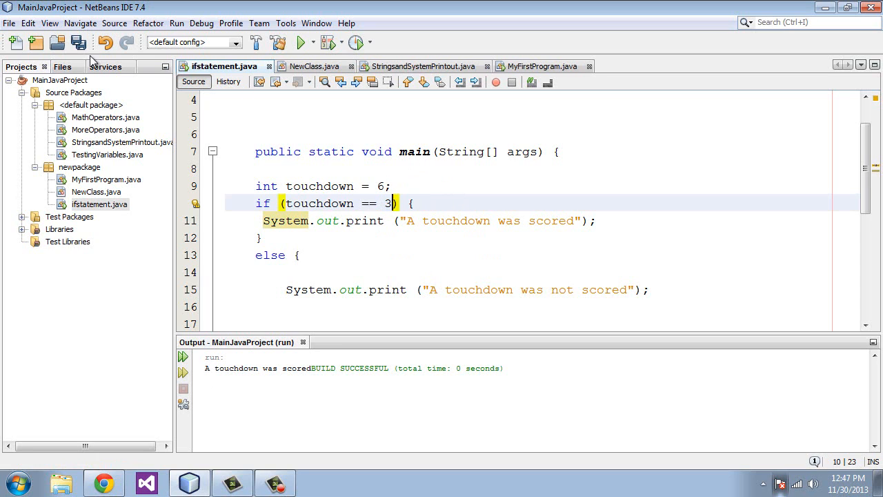
left_click(177, 22)
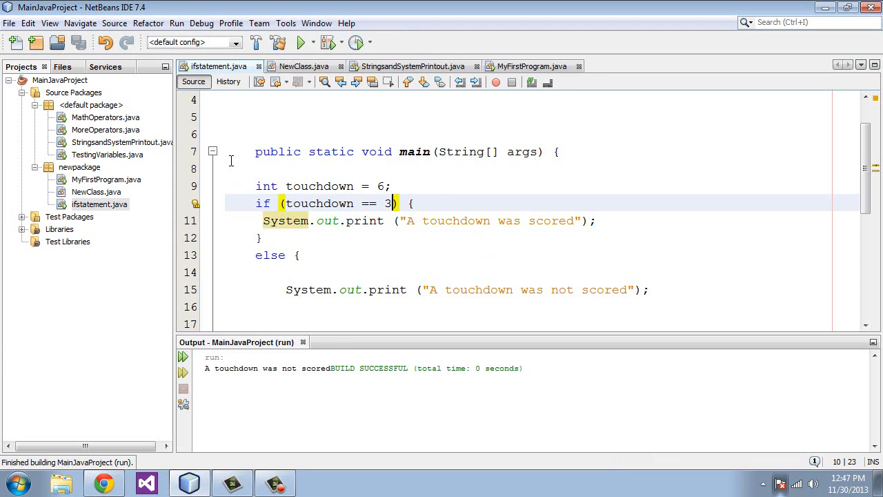
mouse_move(293, 218)
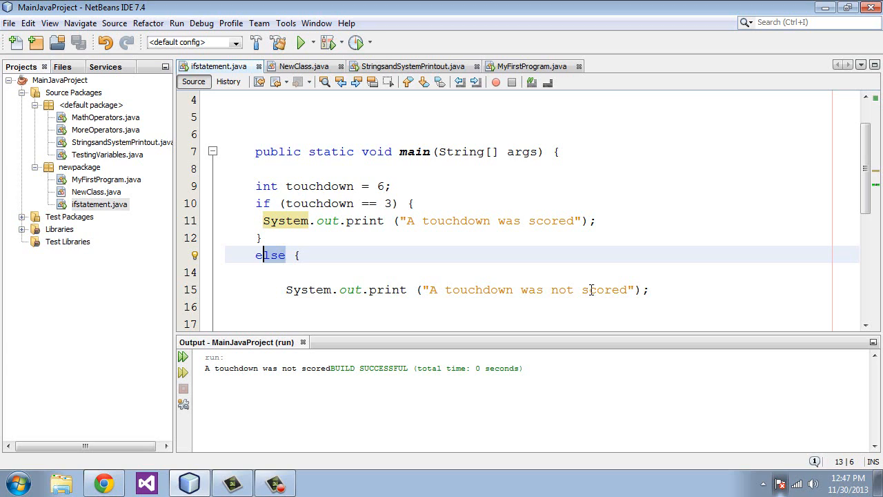
mouse_move(528, 250)
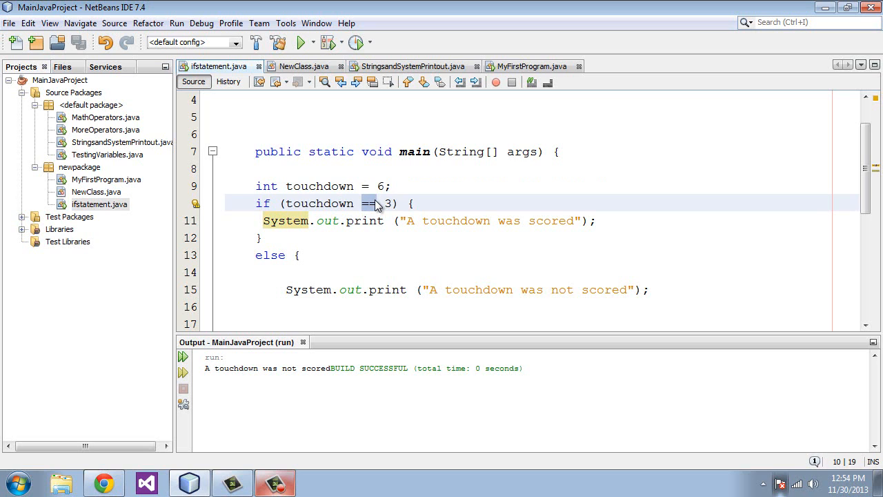
- Try the operators !=, >, >= and finally leave the condition as touchdown <= 3
type("!")
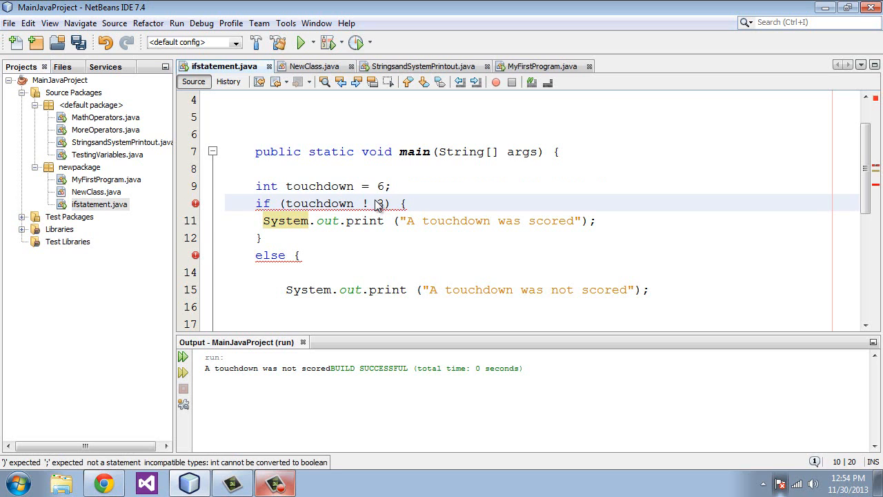
type("=")
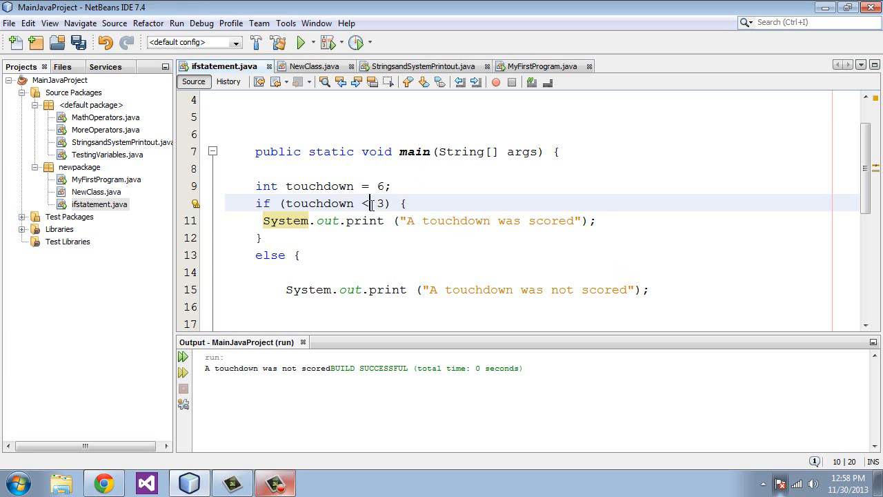
type(">")
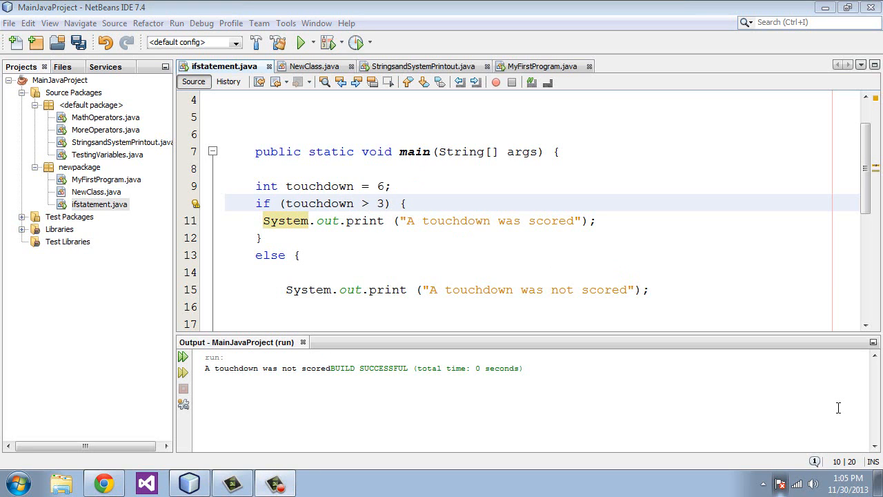
mouse_move(821, 395)
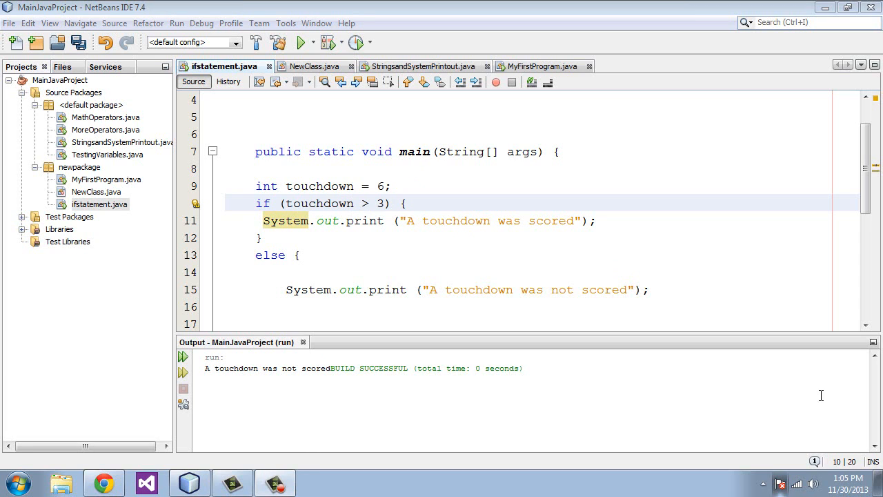
left_click(414, 203)
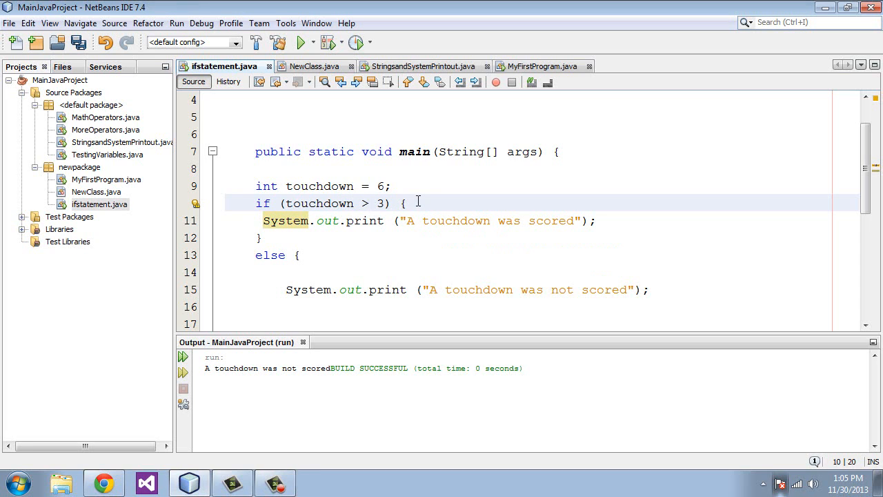
type("=")
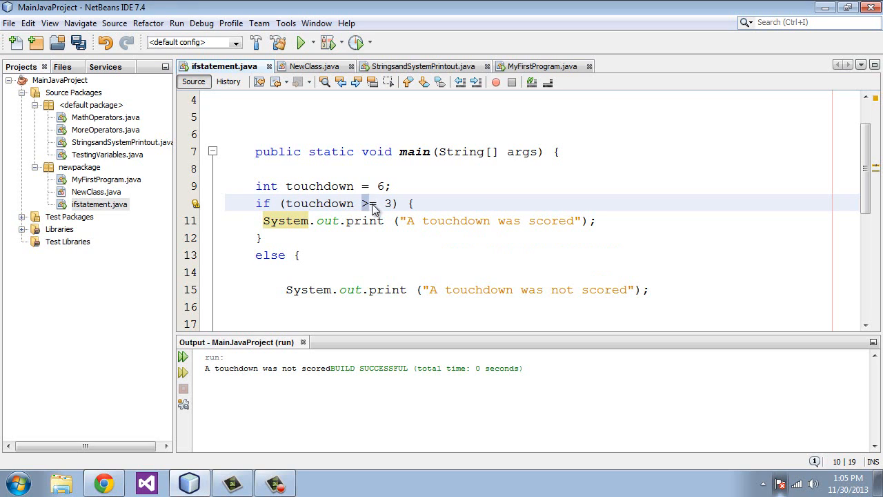
type("<")
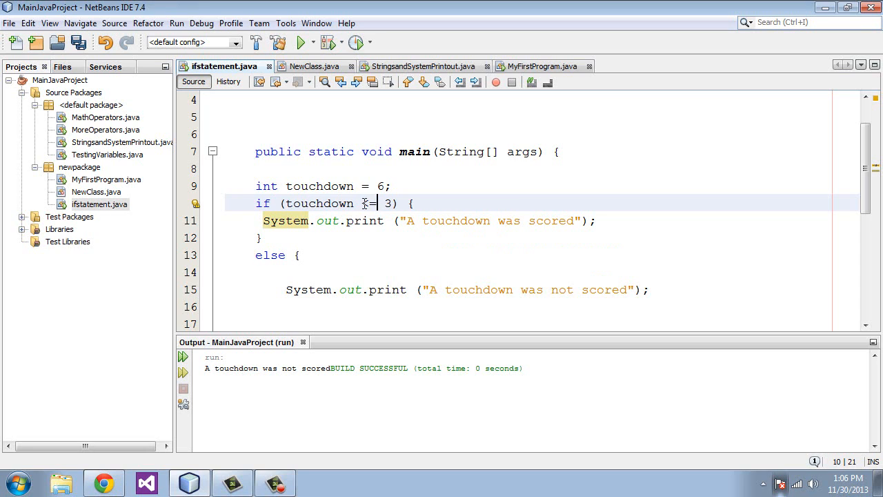
type("<=")
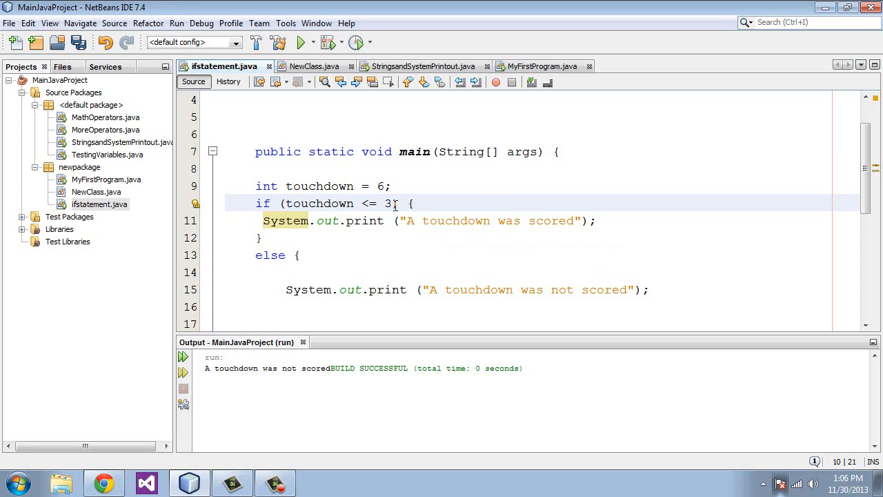